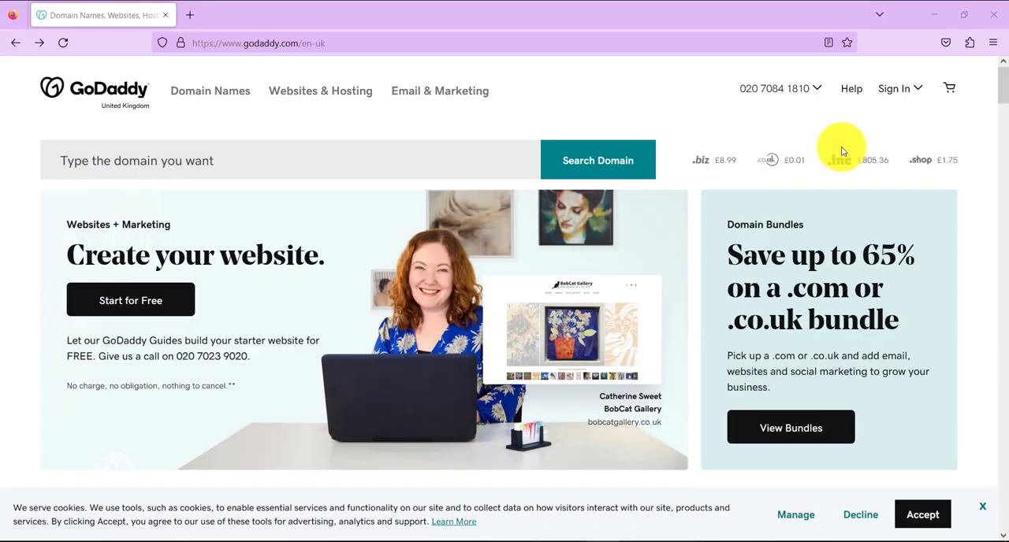
mouse_move(606, 189)
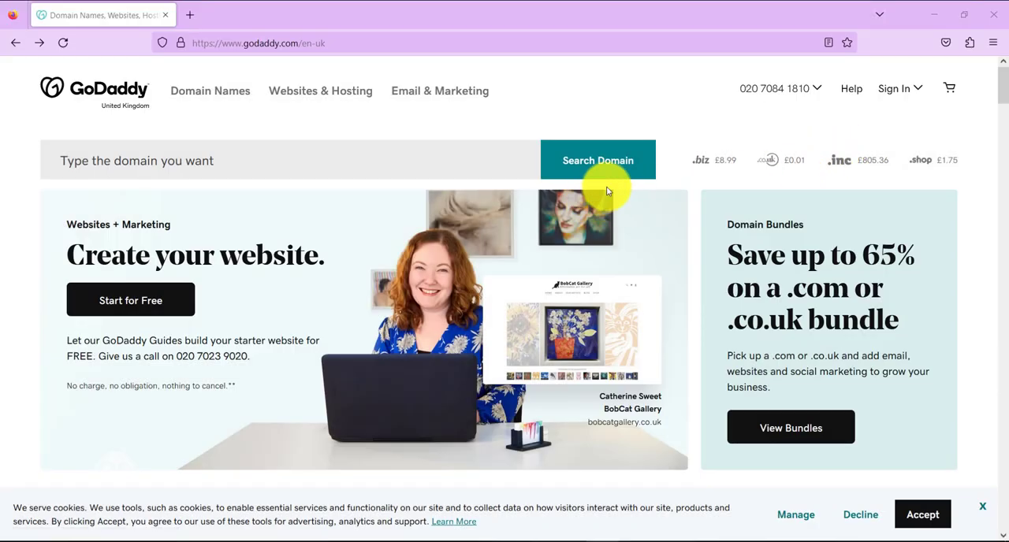
Open the blohum.com business dashboard from the GoDaddy account page
scroll(down, 3)
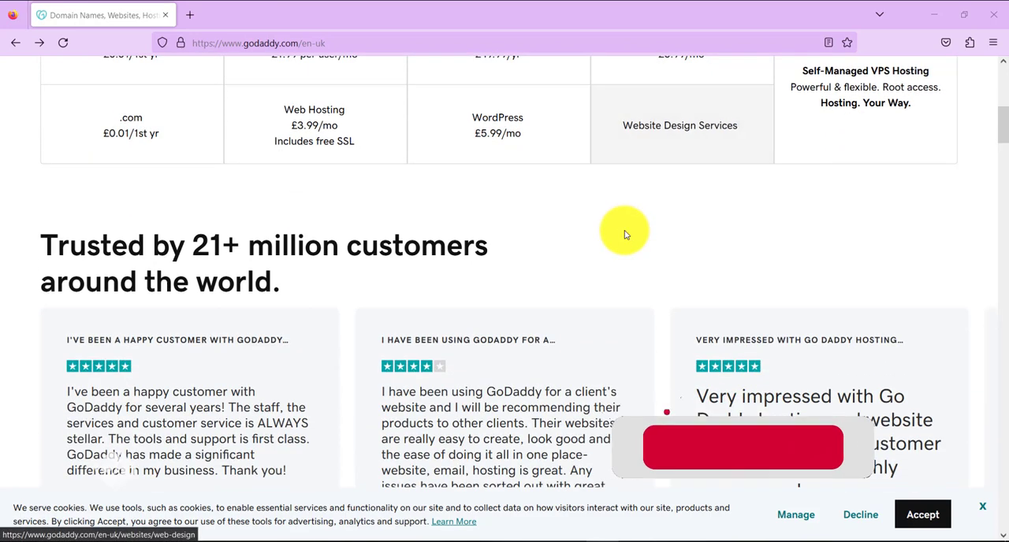
scroll(up, 3)
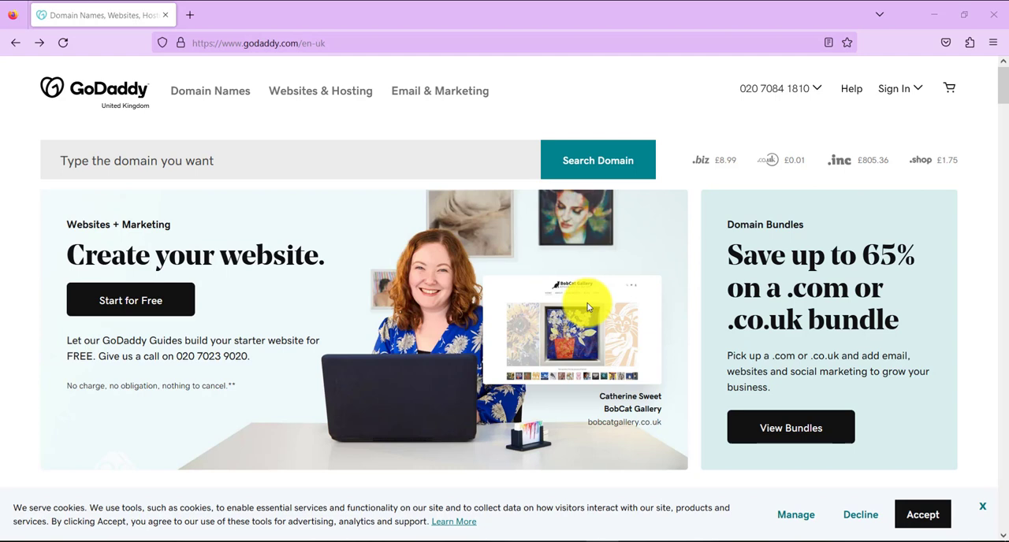
mouse_move(127, 106)
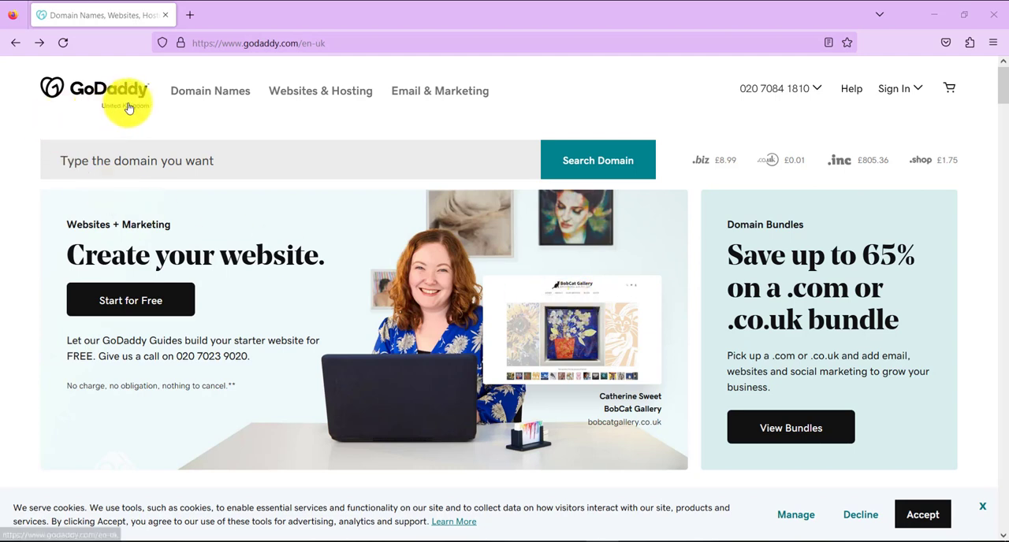
mouse_move(345, 269)
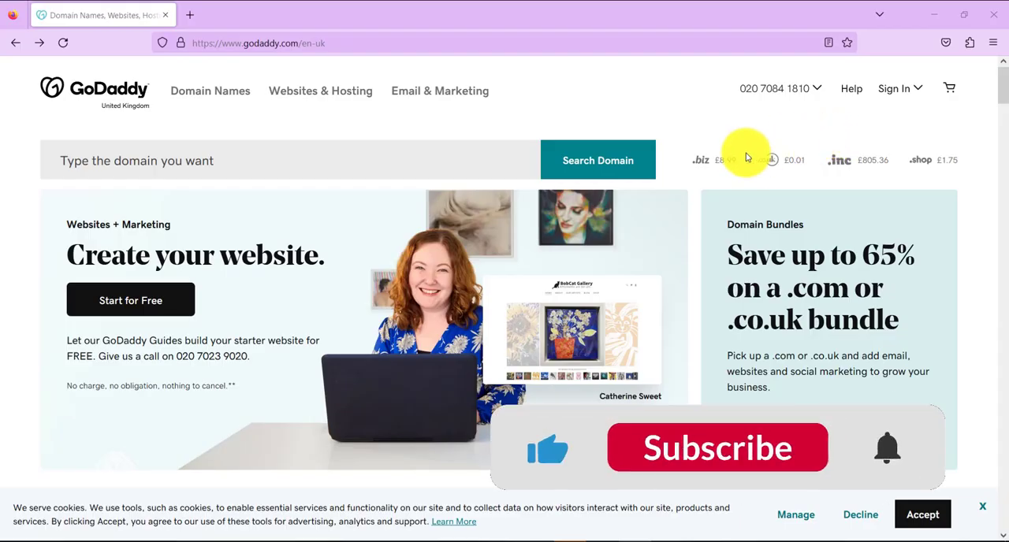
click(716, 447)
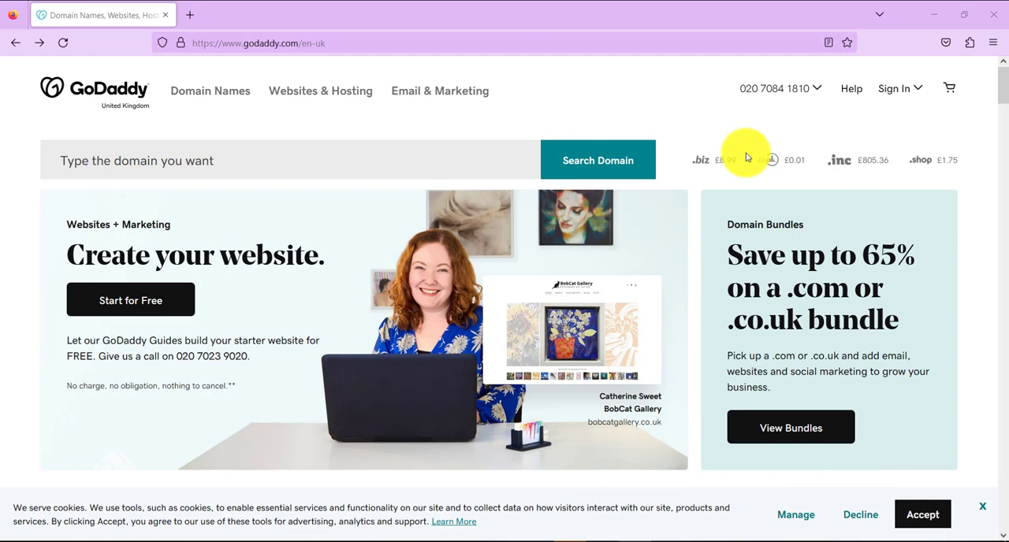
mouse_move(696, 195)
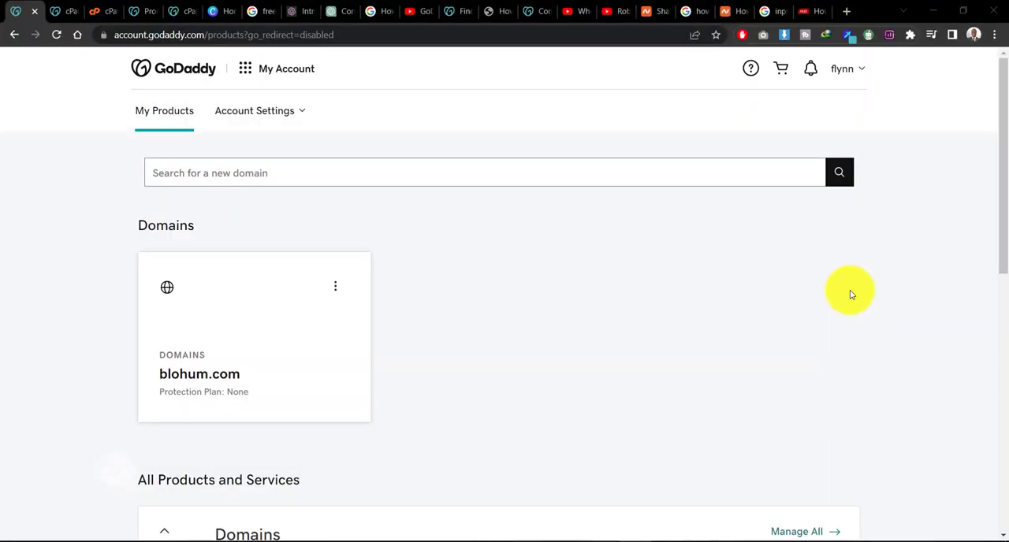
mouse_move(675, 346)
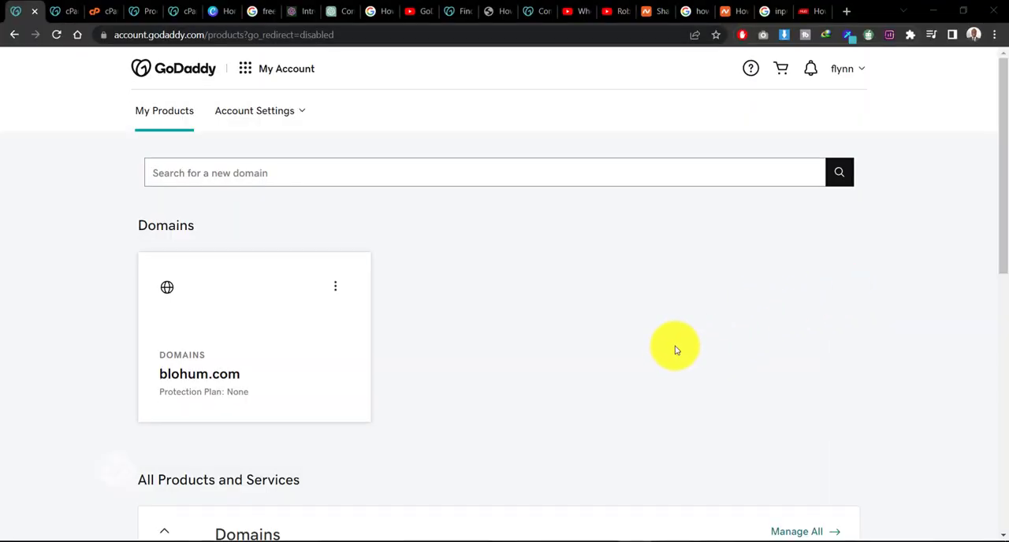
mouse_move(185, 68)
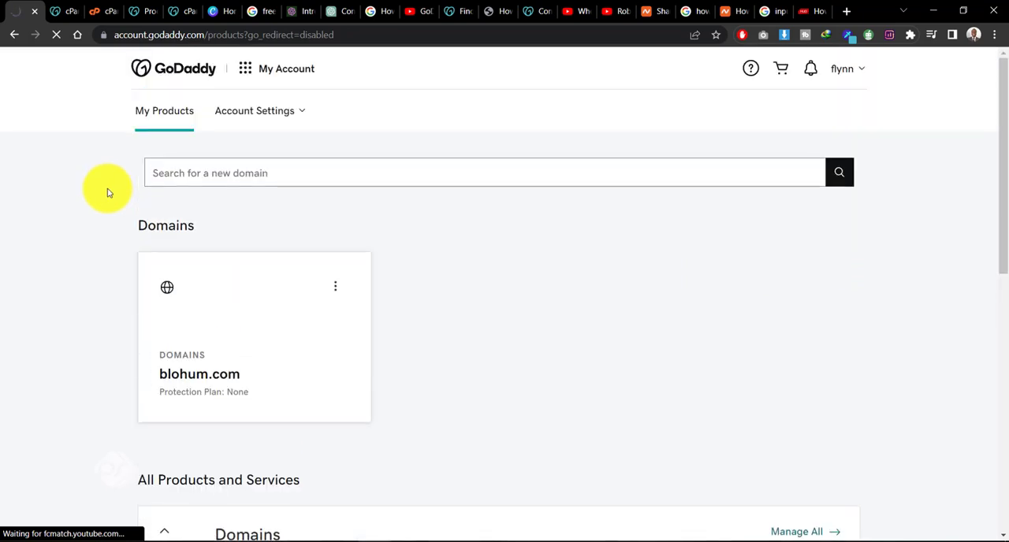
click(254, 338)
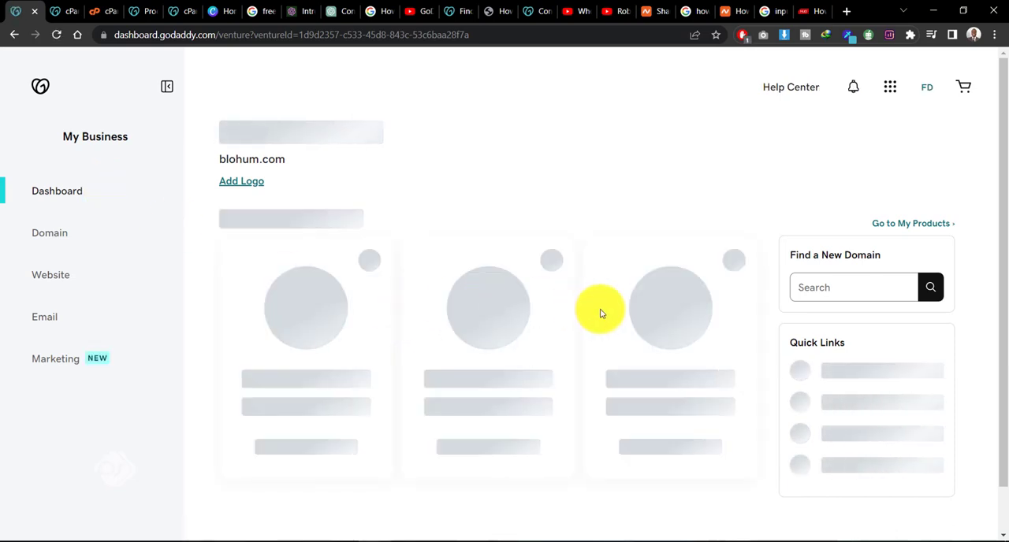
Return to All Products and Services and choose DNS for blohum.com
click(890, 86)
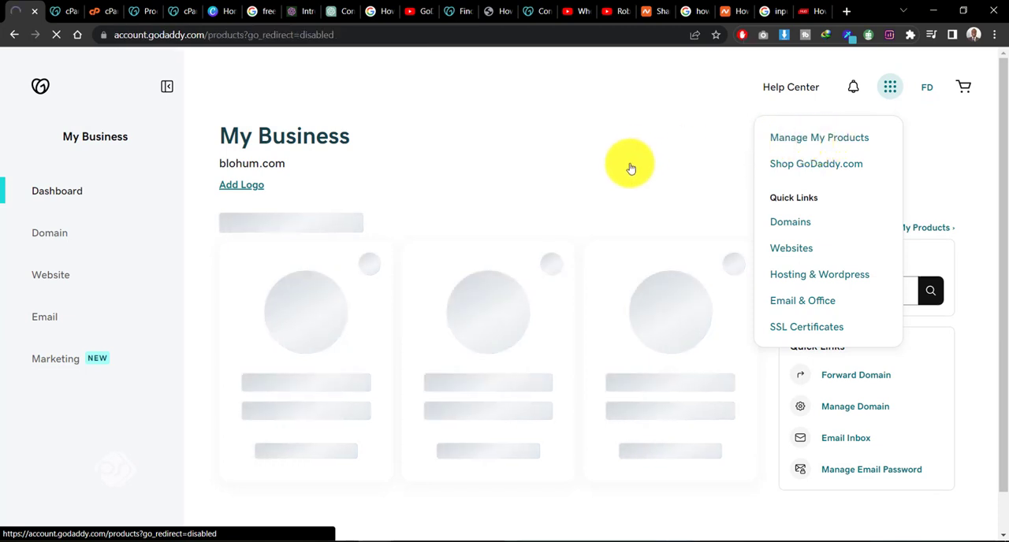
click(818, 137)
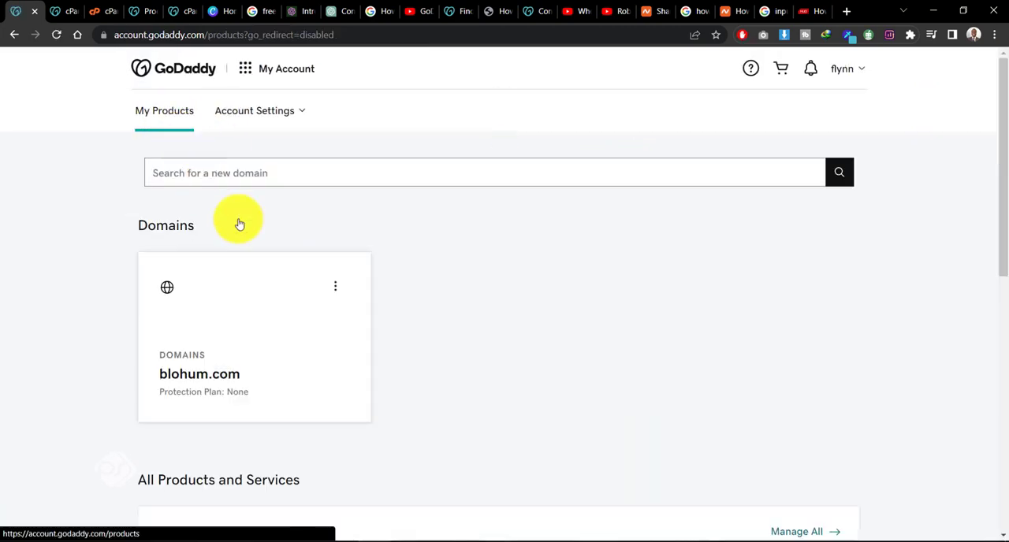
scroll(down, 3)
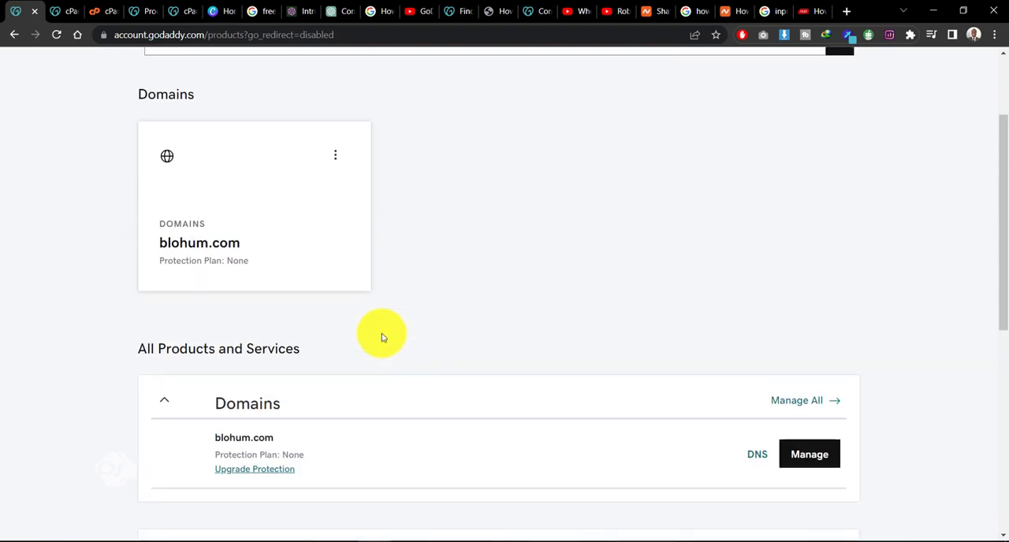
scroll(down, 3)
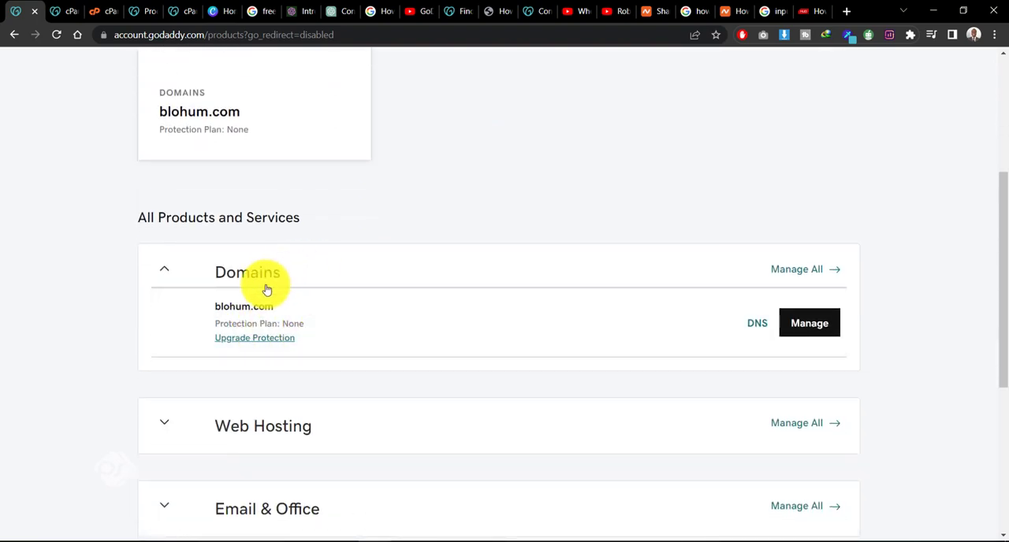
mouse_move(463, 294)
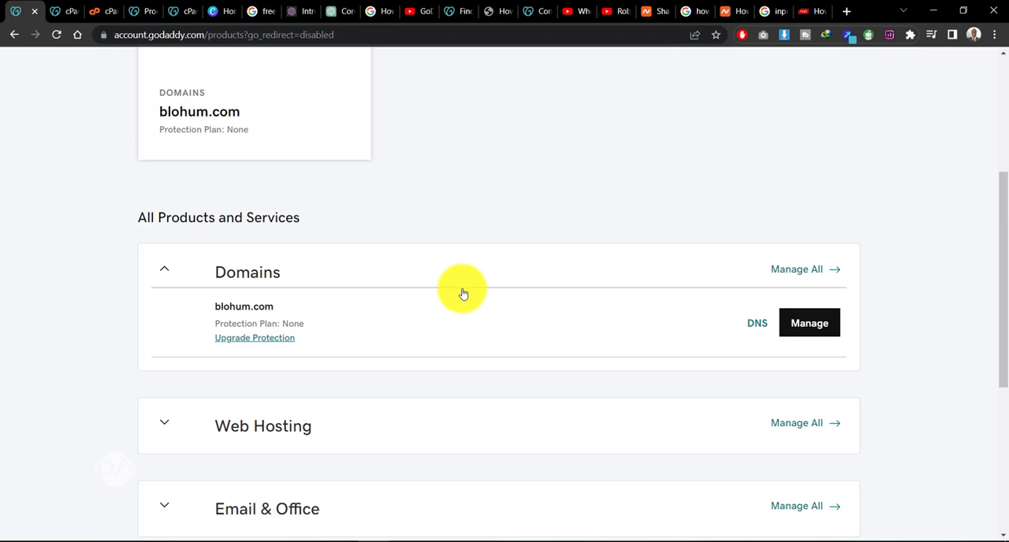
mouse_move(693, 252)
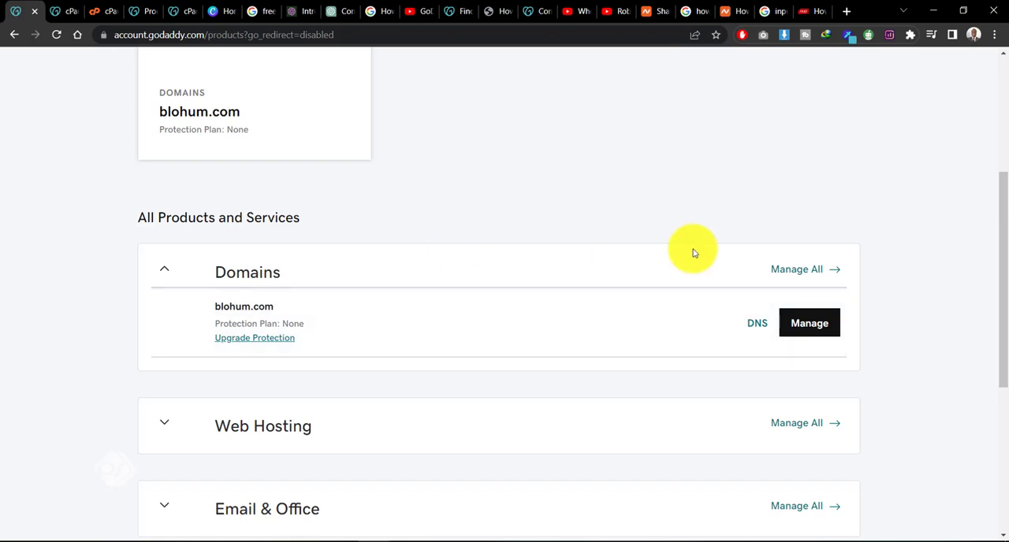
click(755, 323)
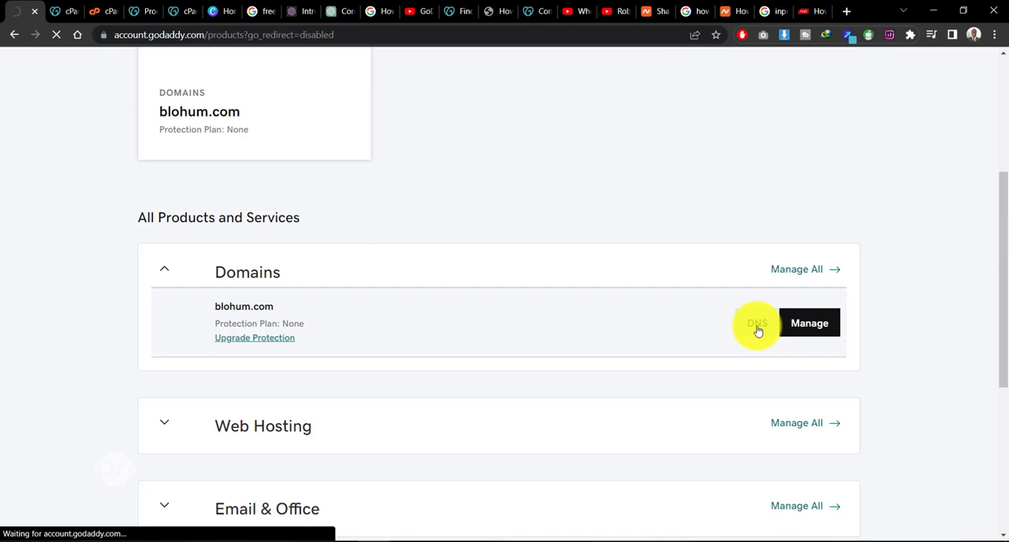
click(755, 324)
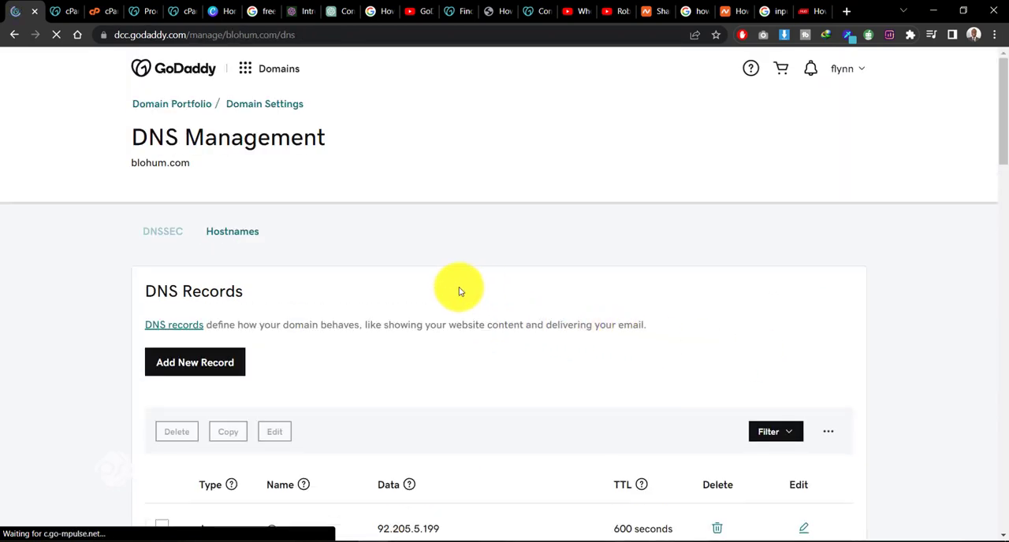
scroll(down, 3)
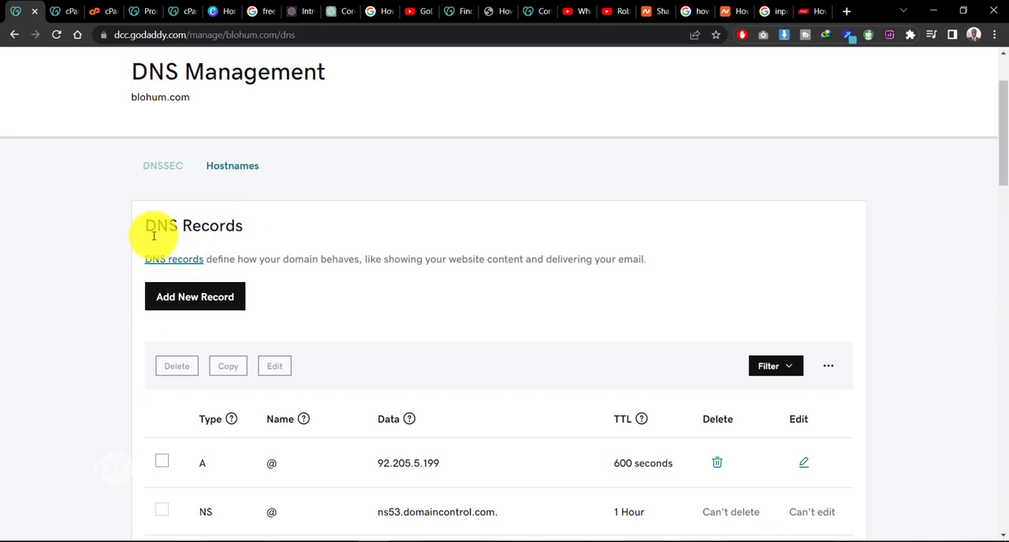
mouse_move(143, 238)
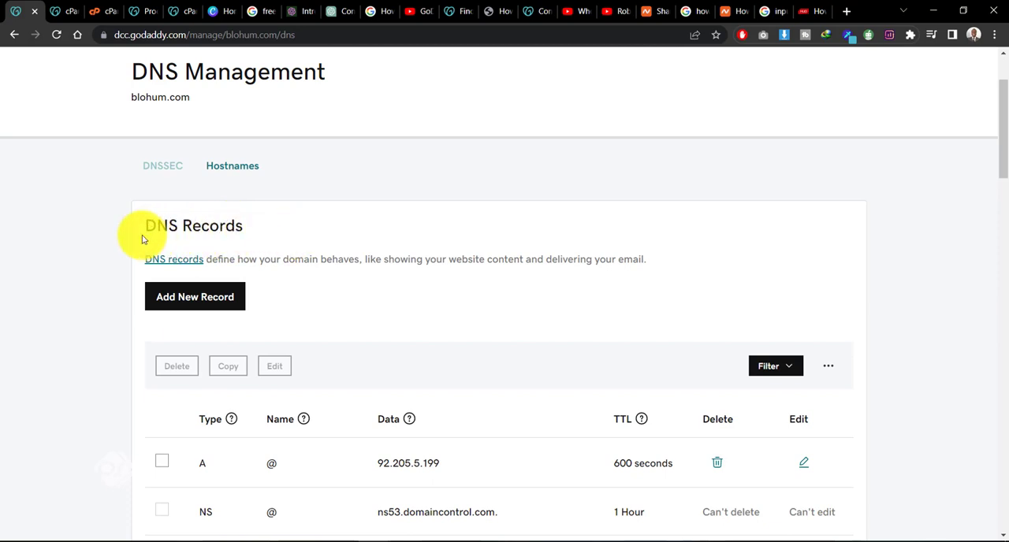
mouse_move(244, 232)
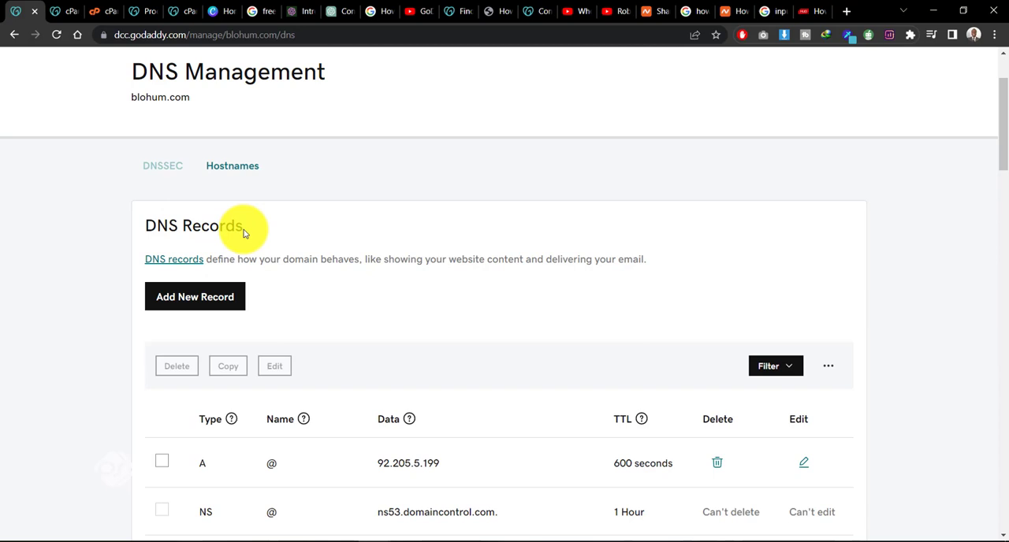
mouse_move(293, 280)
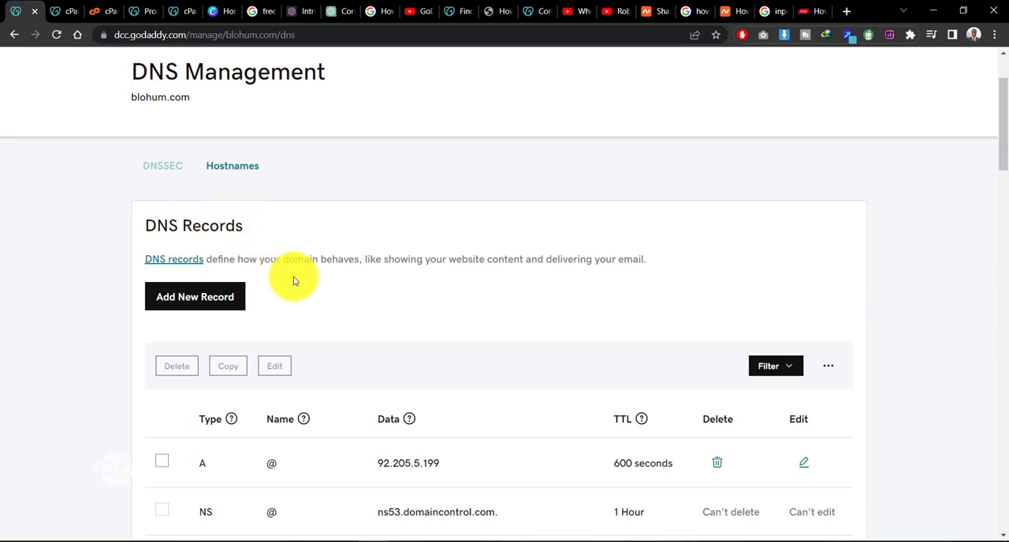
Scroll the blohum.com DNS records table to view the A and NS rows
scroll(down, 3)
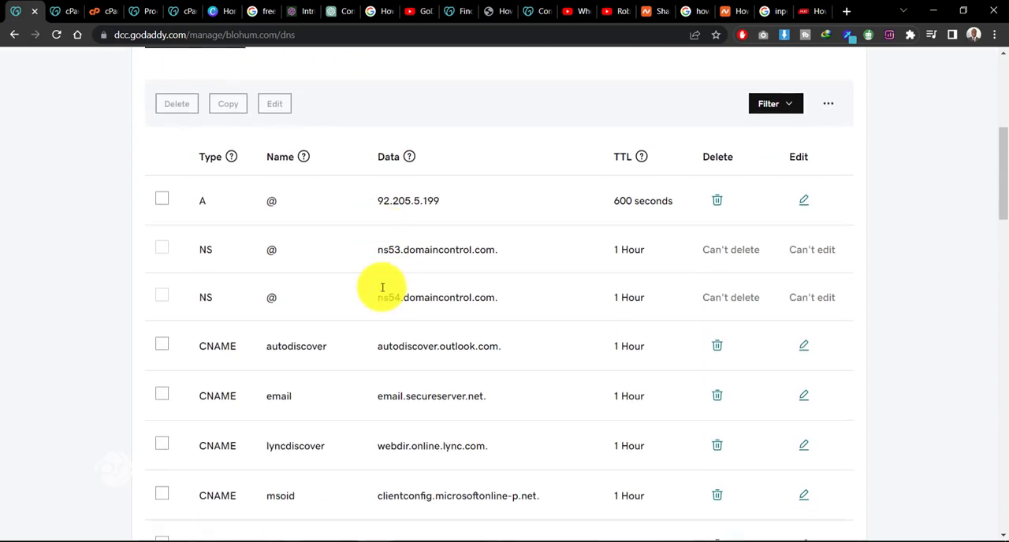
scroll(up, 3)
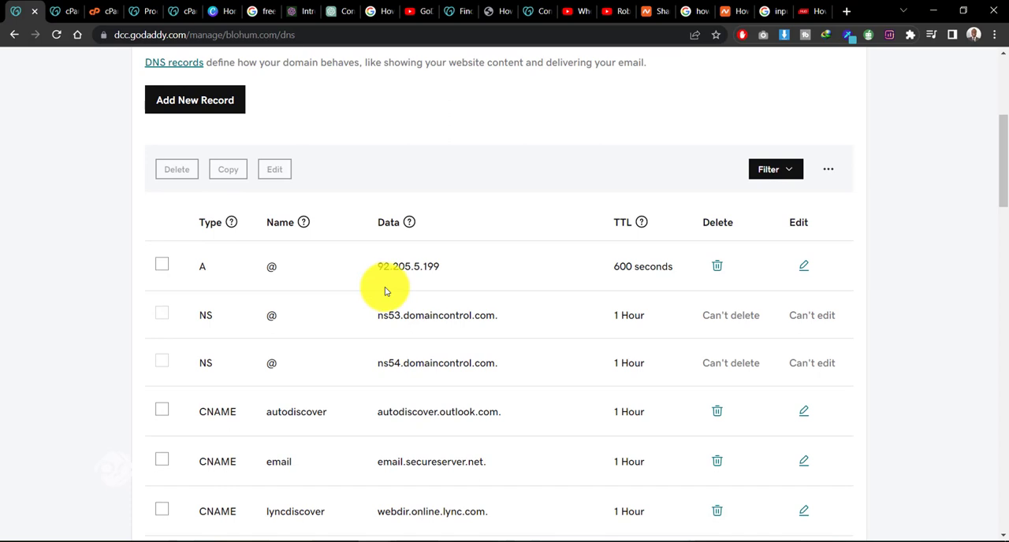
mouse_move(399, 307)
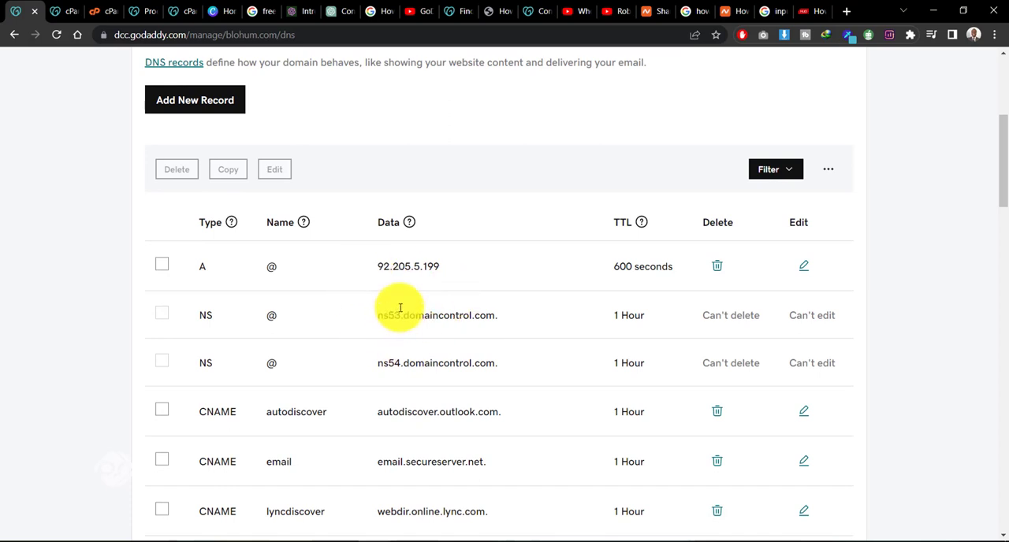
mouse_move(420, 283)
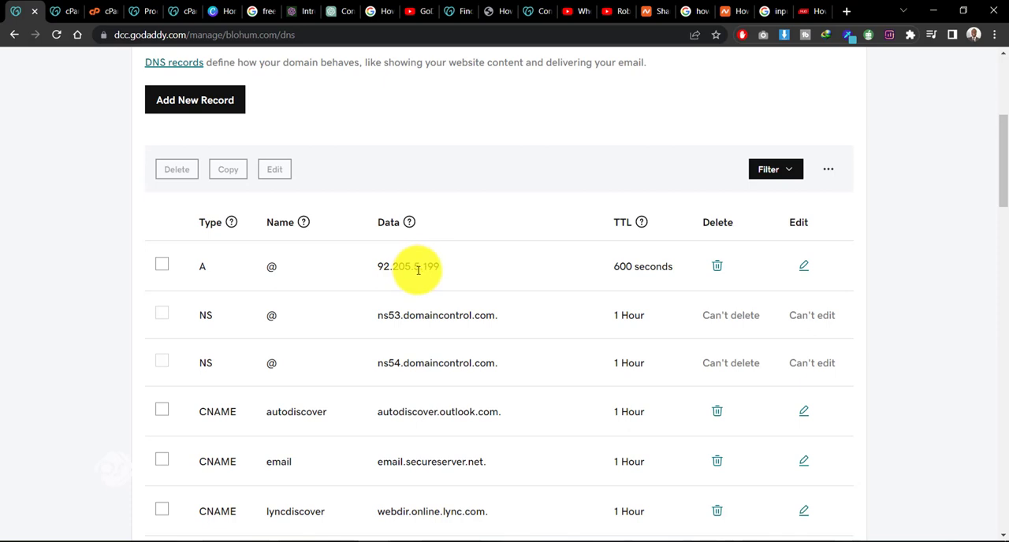
scroll(down, 3)
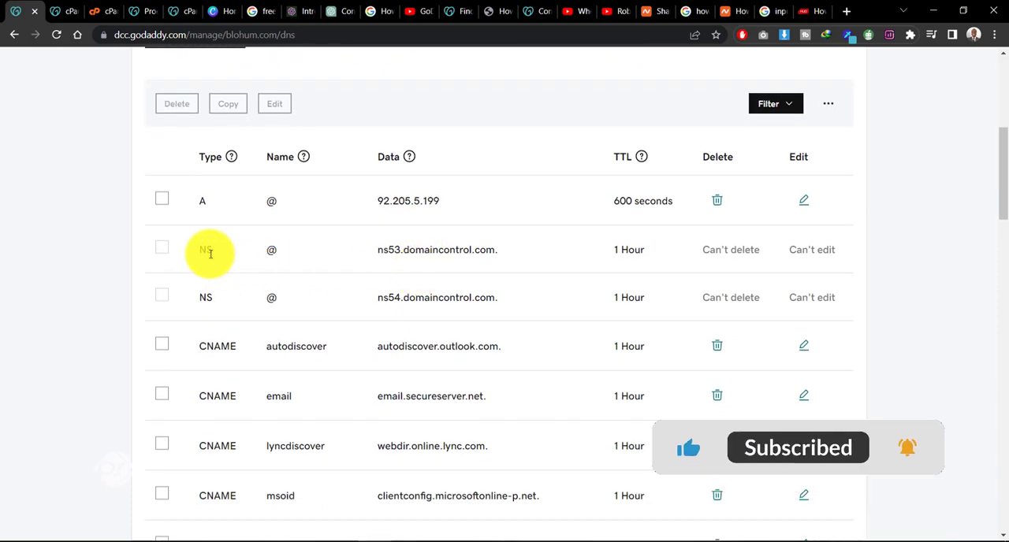
mouse_move(210, 297)
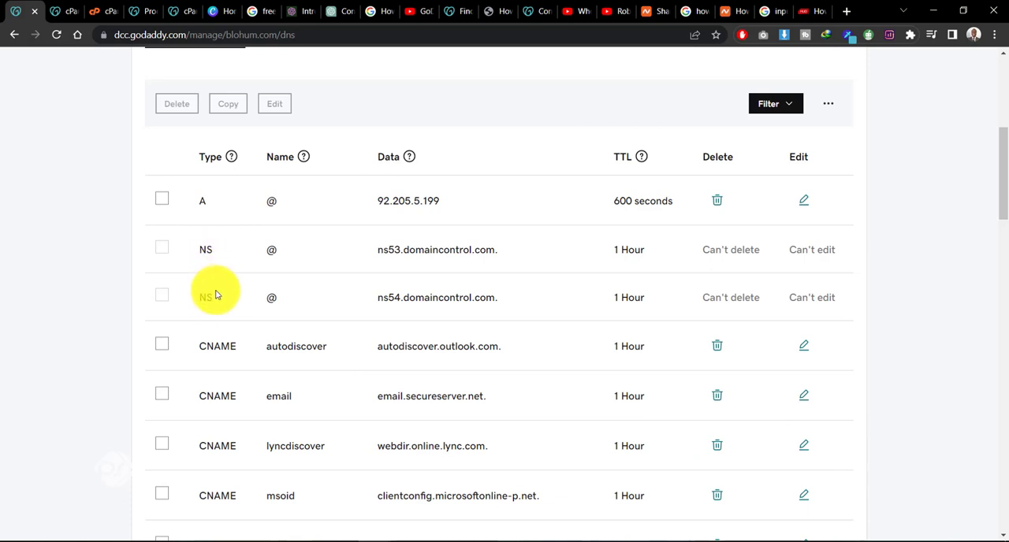
mouse_move(440, 271)
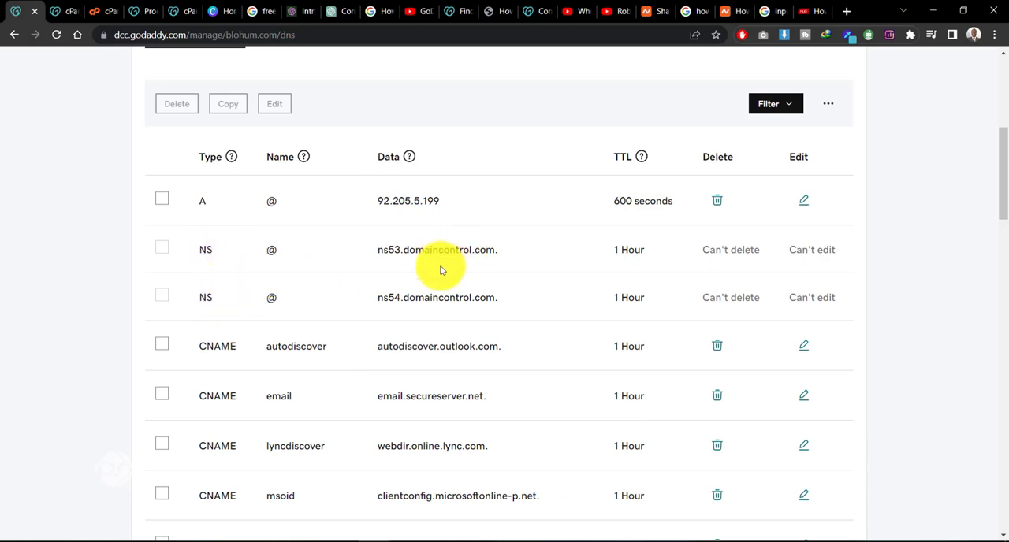
mouse_move(420, 298)
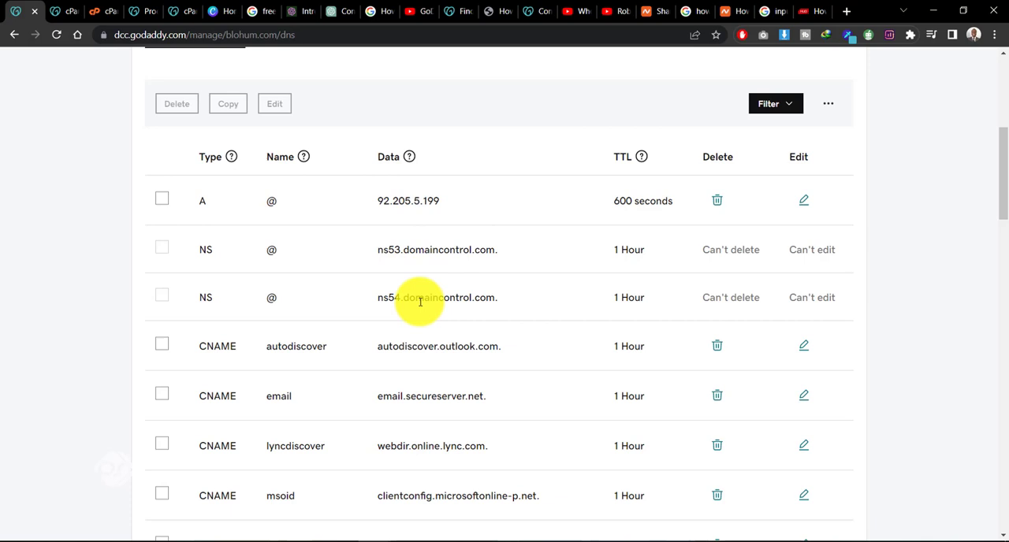
mouse_move(323, 273)
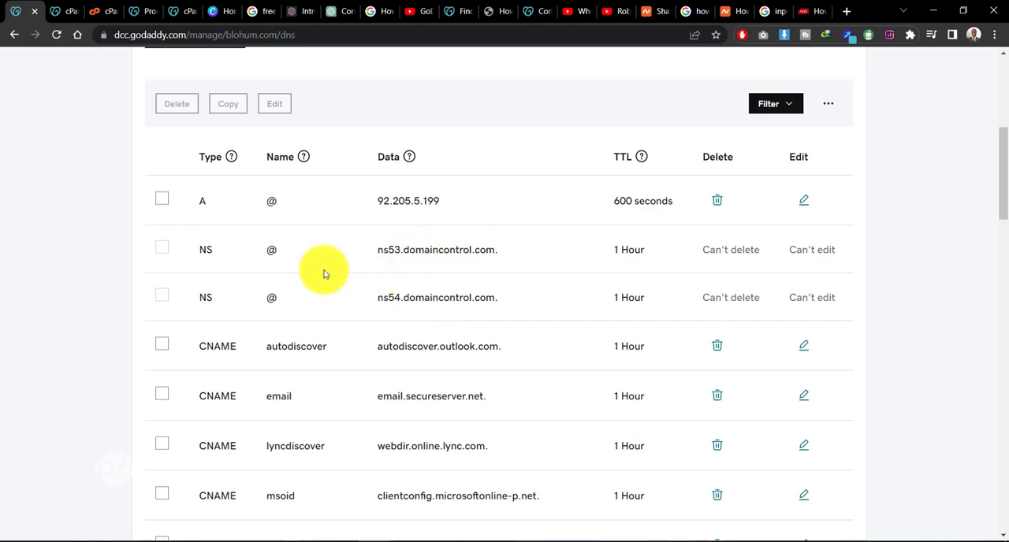
mouse_move(502, 305)
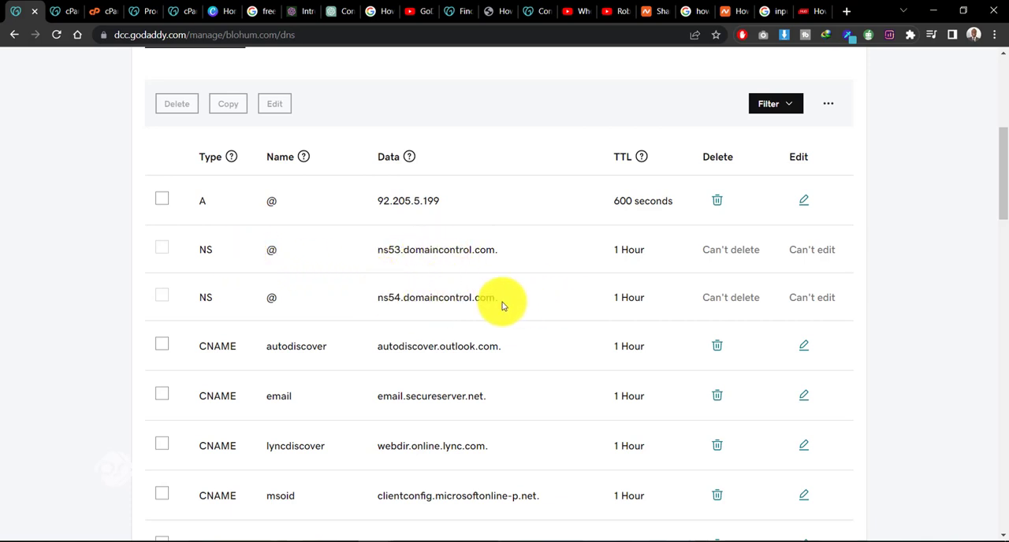
mouse_move(415, 260)
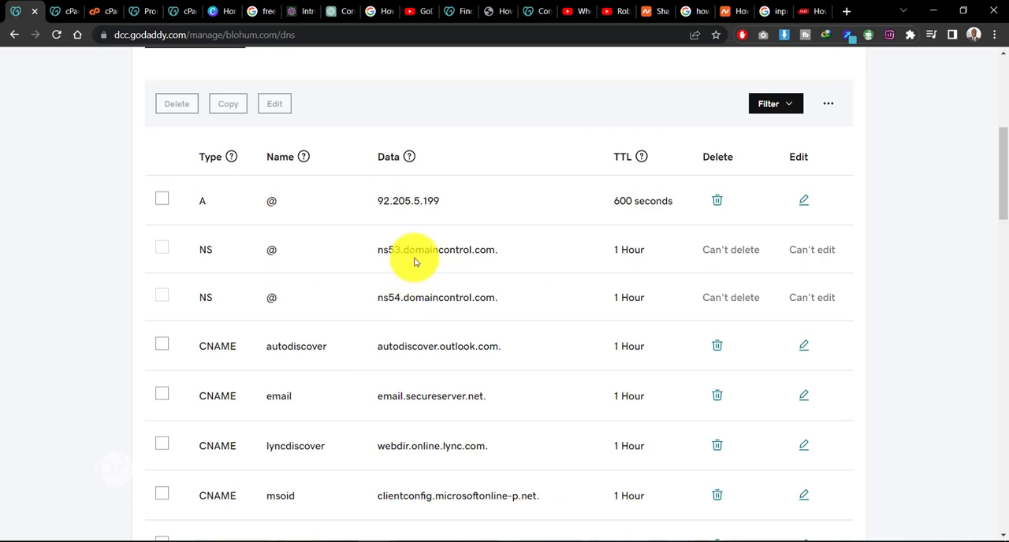
mouse_move(398, 306)
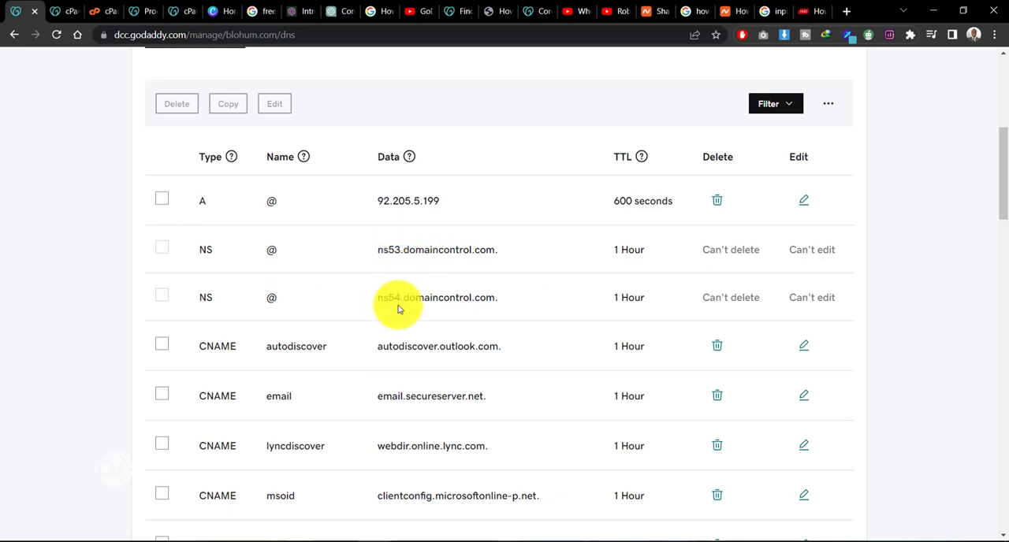
mouse_move(382, 260)
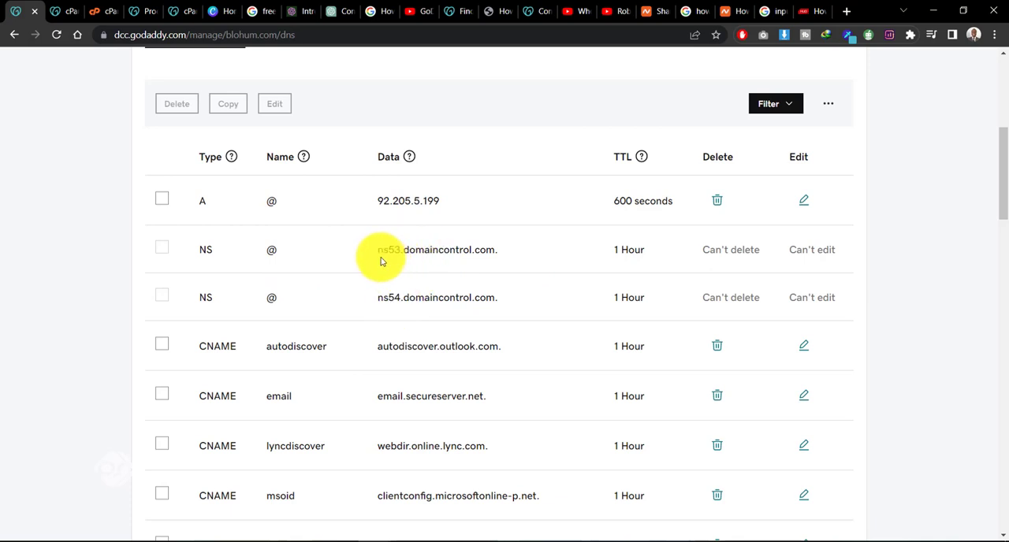
mouse_move(474, 260)
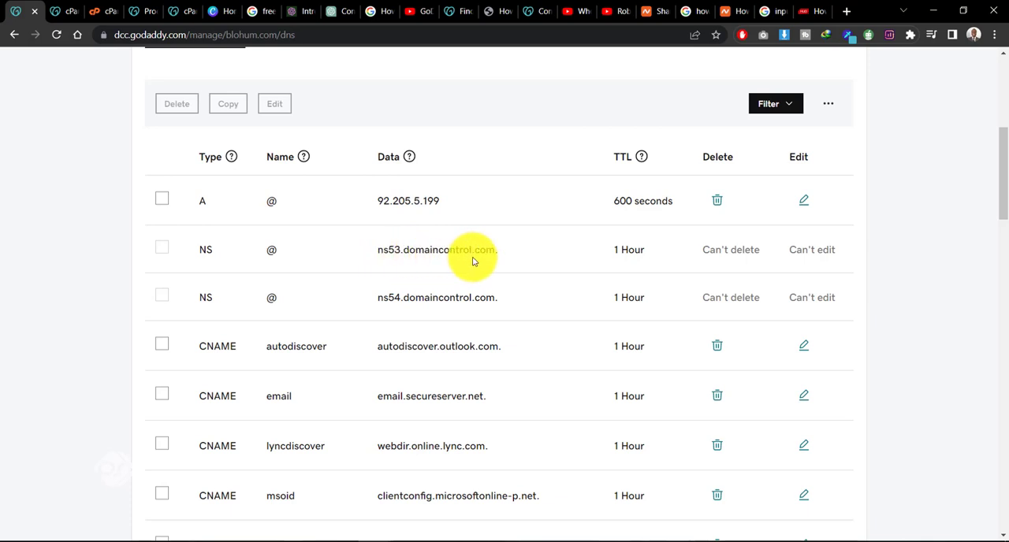
mouse_move(393, 302)
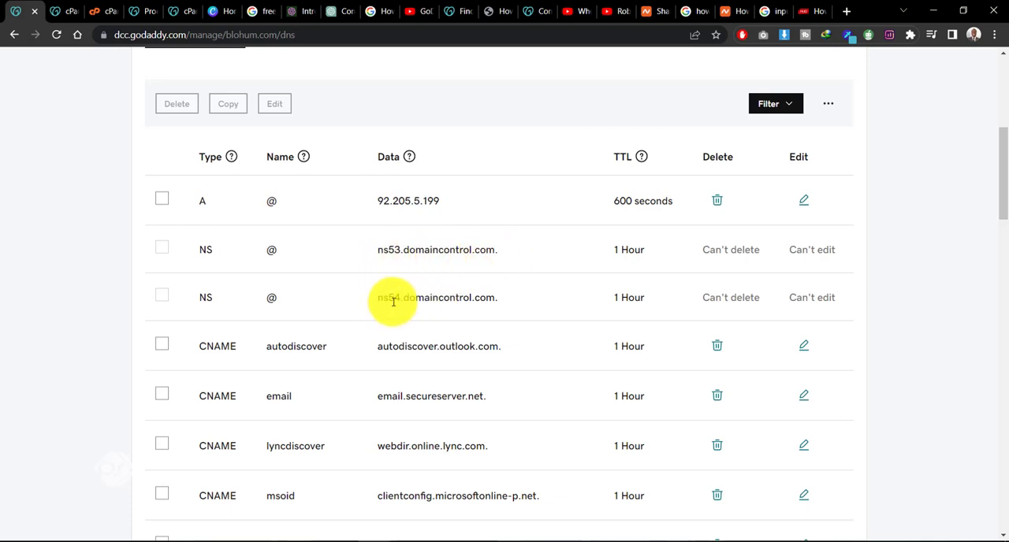
mouse_move(471, 298)
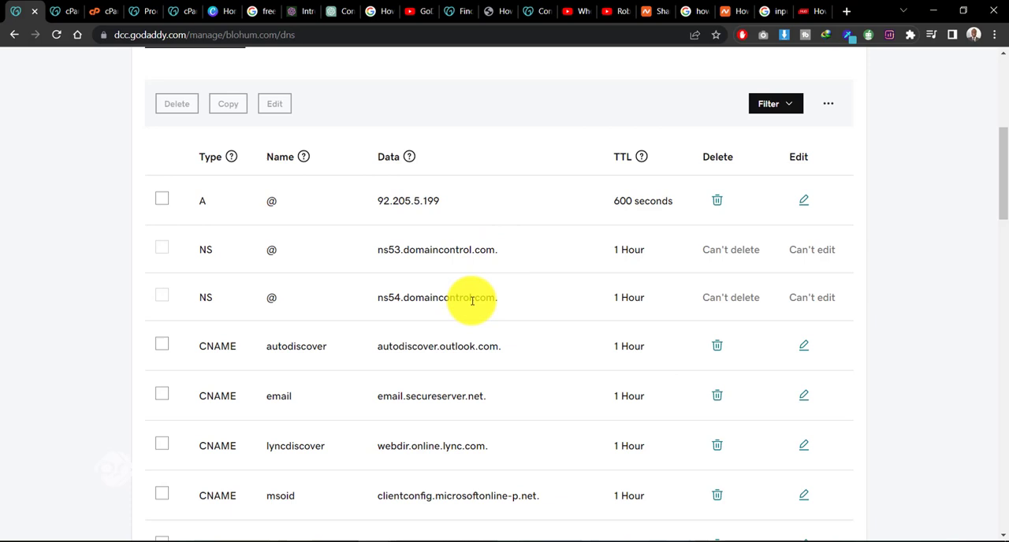
mouse_move(490, 297)
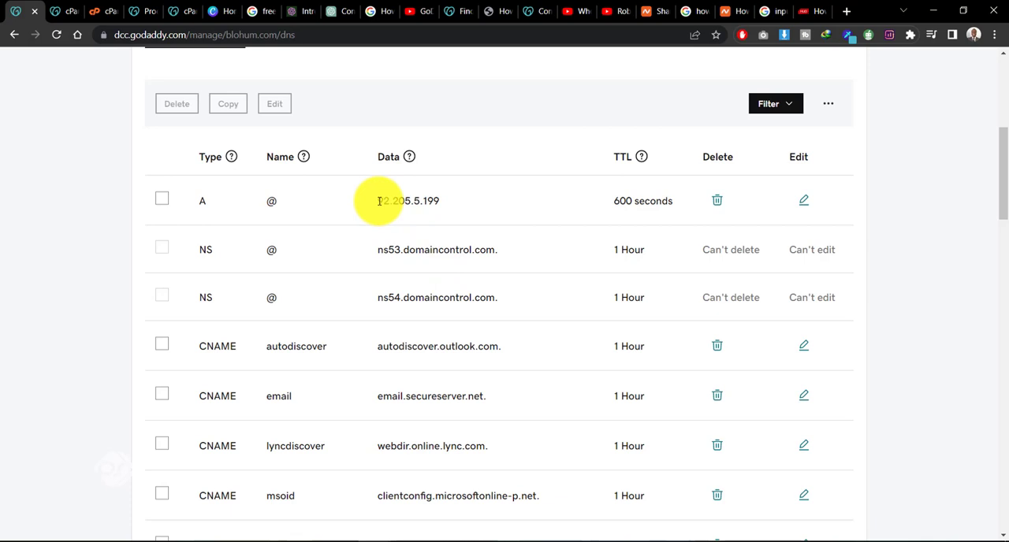
mouse_move(439, 275)
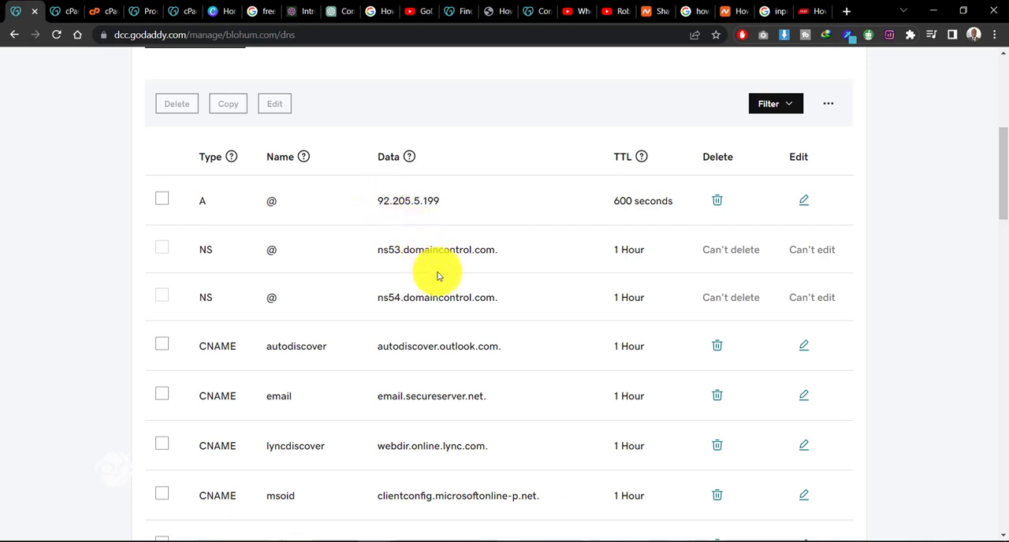